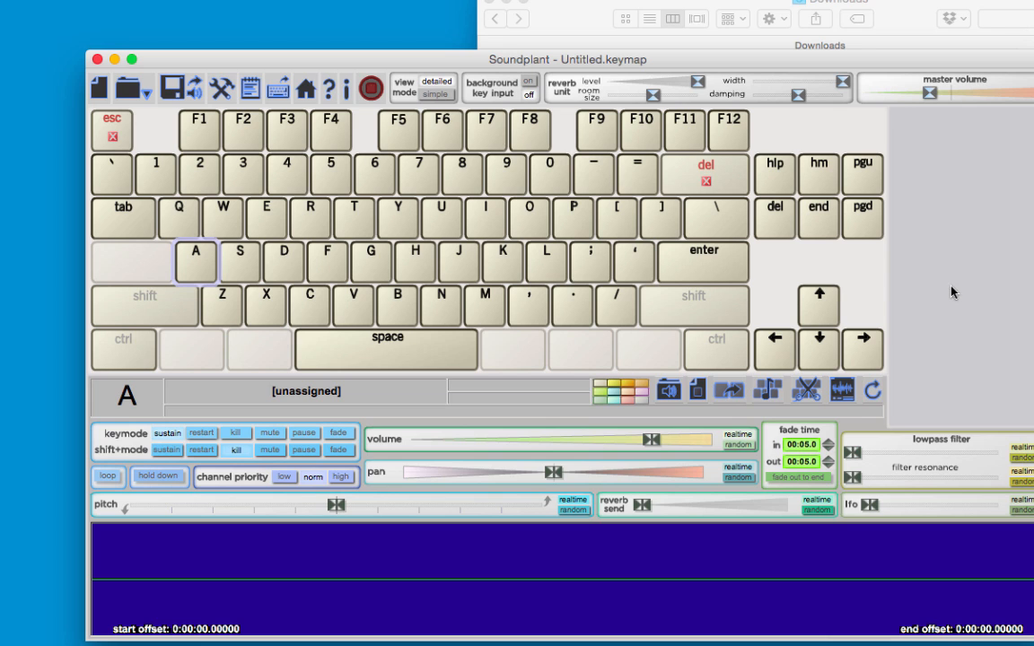
mouse_move(853, 65)
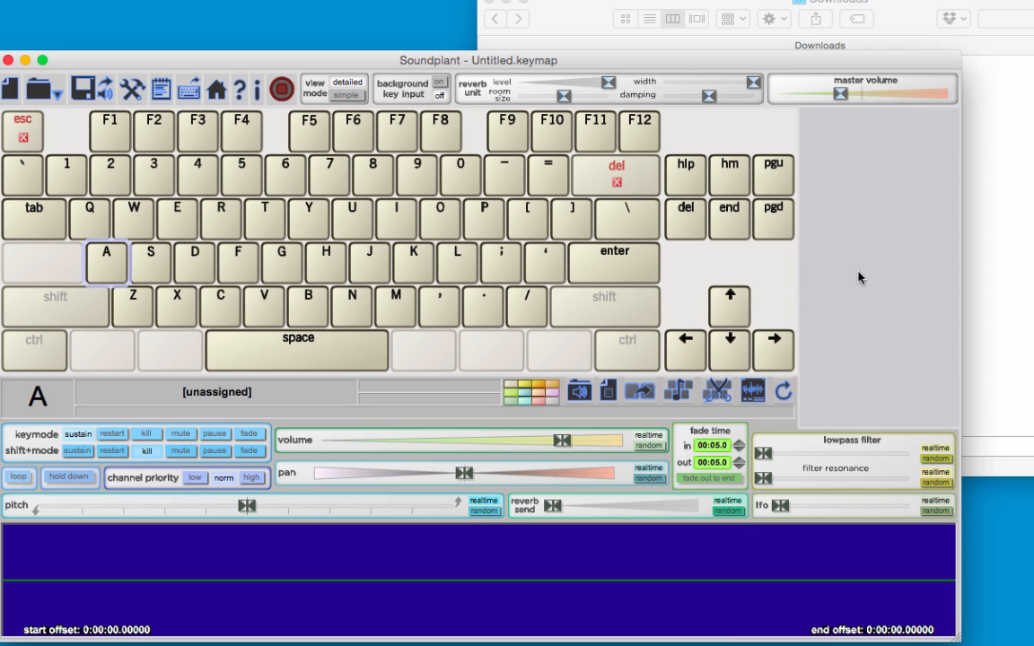
mouse_move(599, 68)
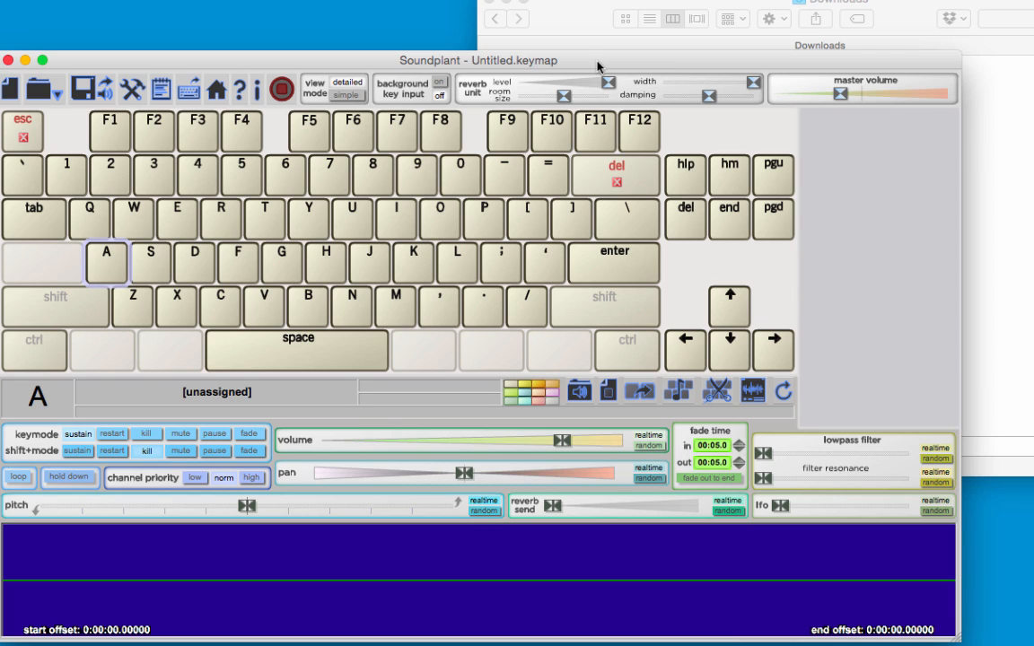
mouse_move(598, 15)
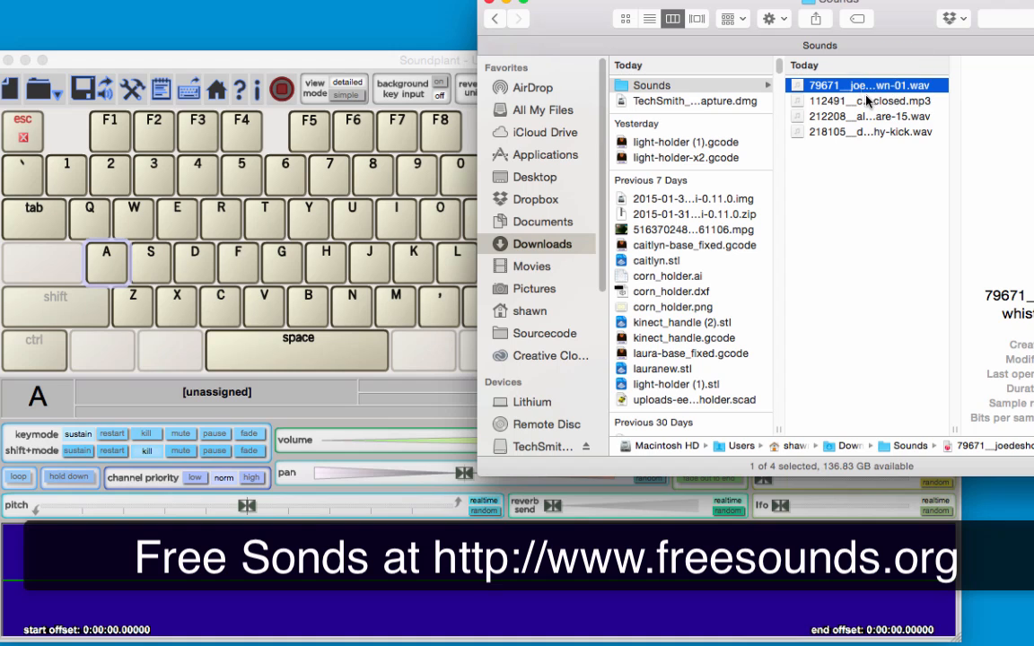
- Map the punchy kick to A, the tape snare to S, and the closed hi-hat to W
click(868, 132)
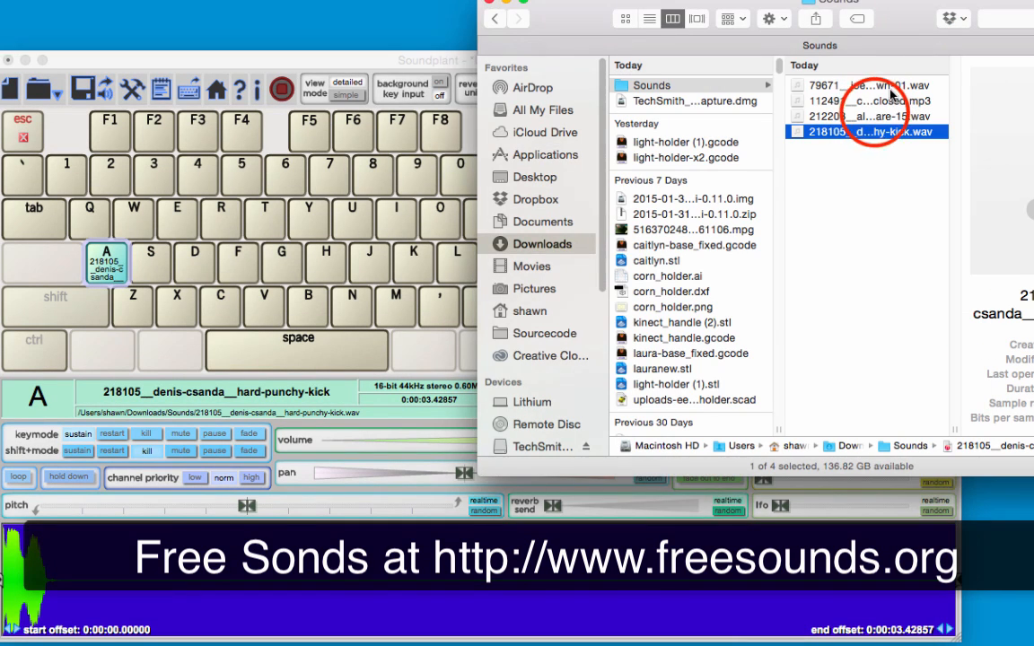
click(866, 115)
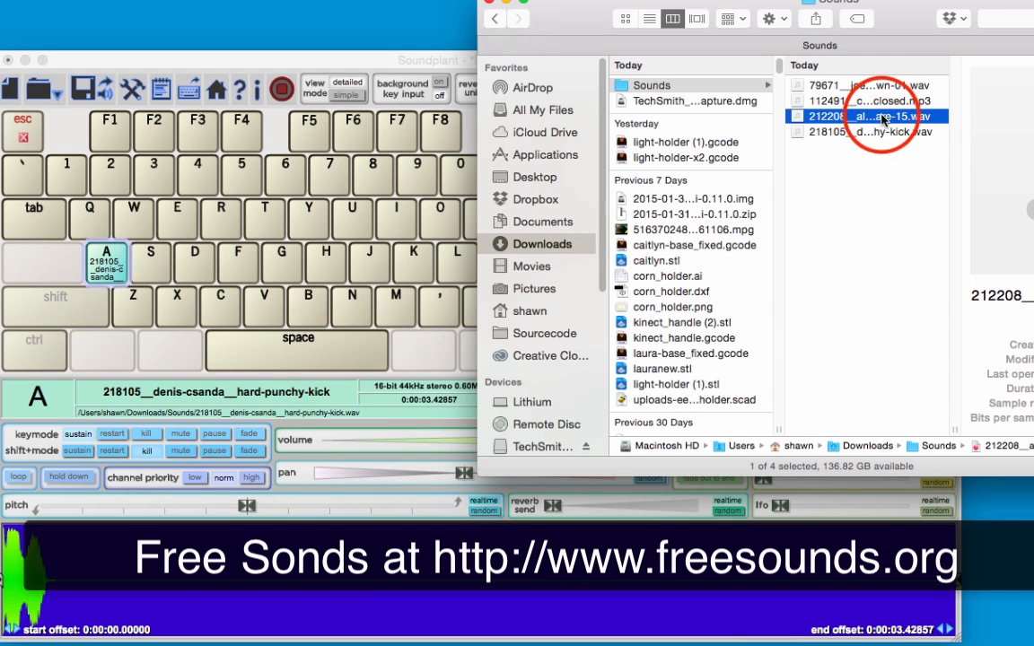
drag(880, 117, 176, 273)
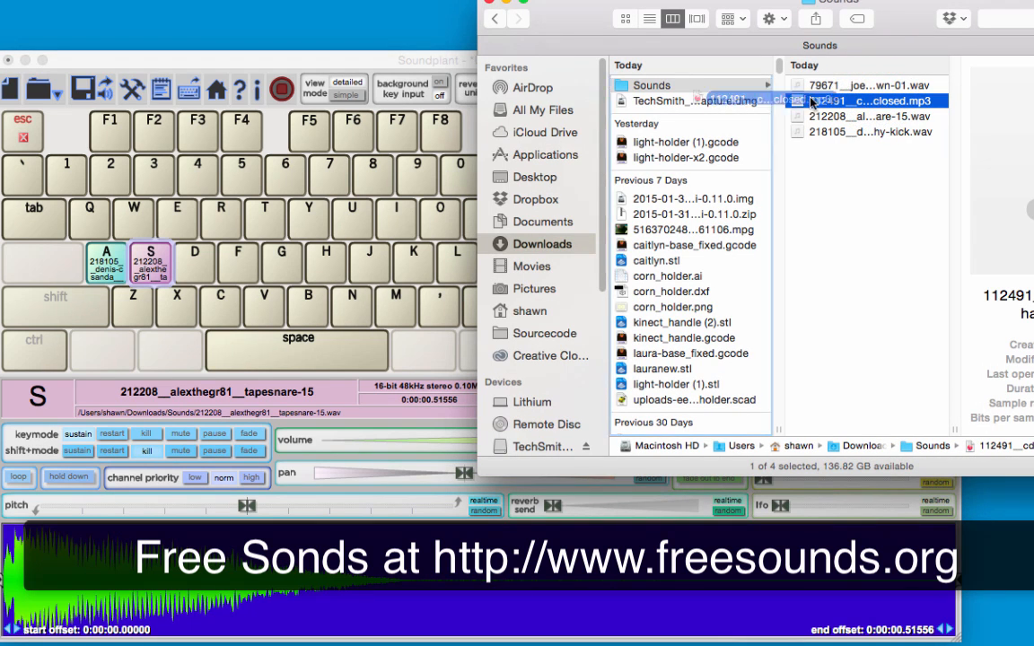
drag(871, 101, 134, 219)
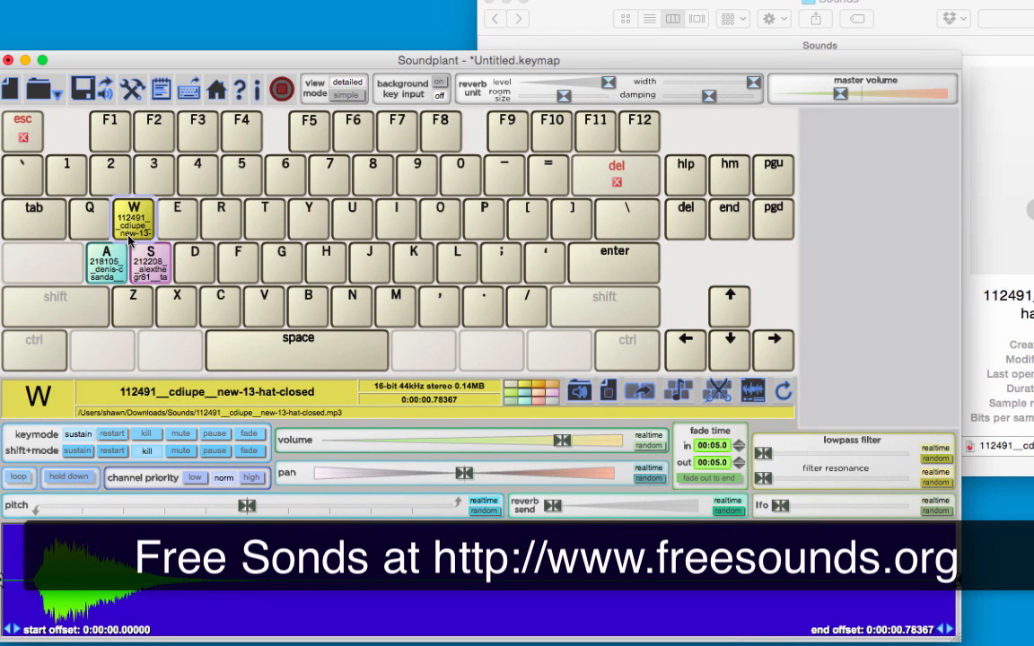
mouse_move(148, 219)
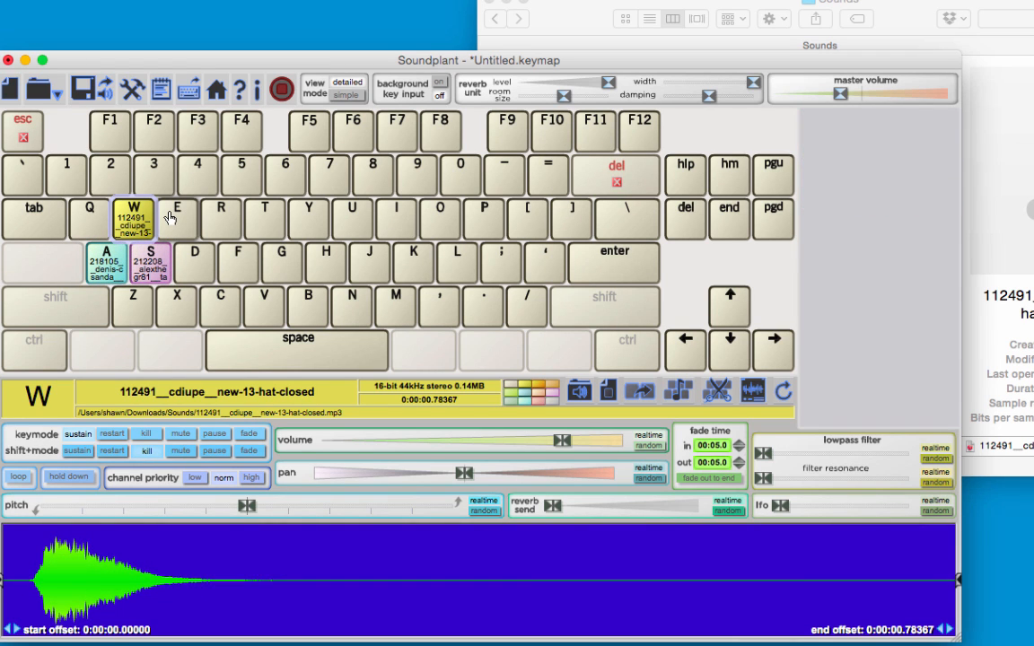
mouse_move(134, 219)
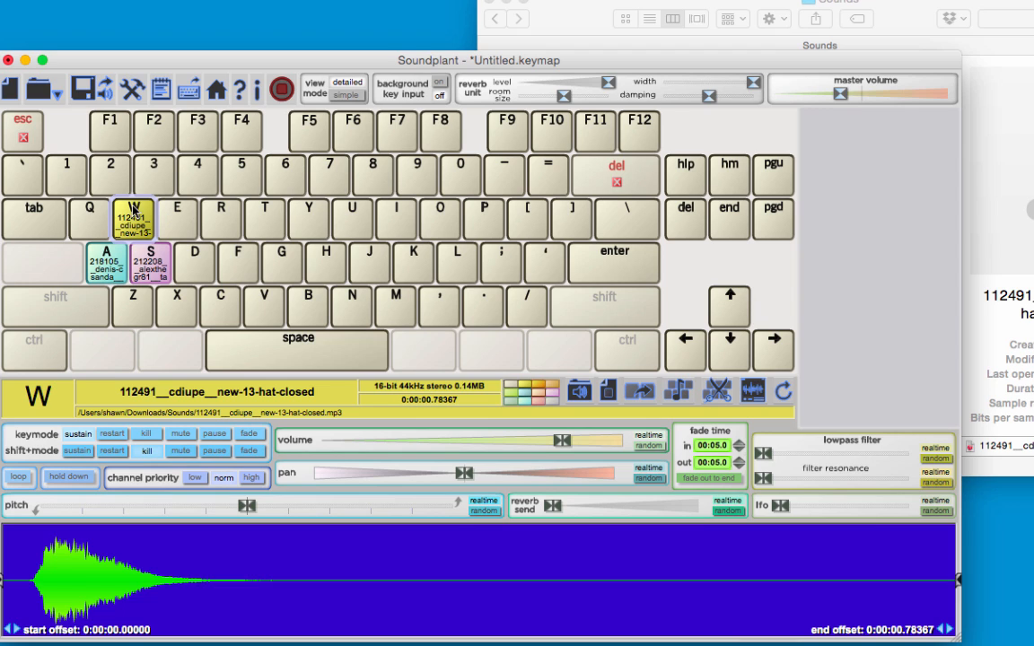
mouse_move(132, 230)
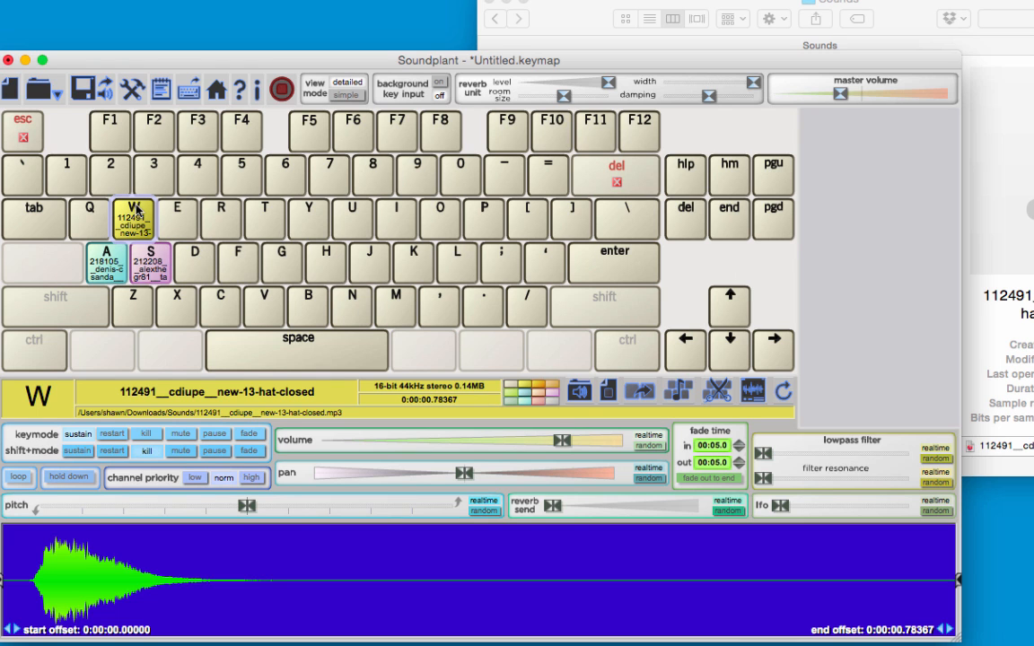
mouse_move(262, 307)
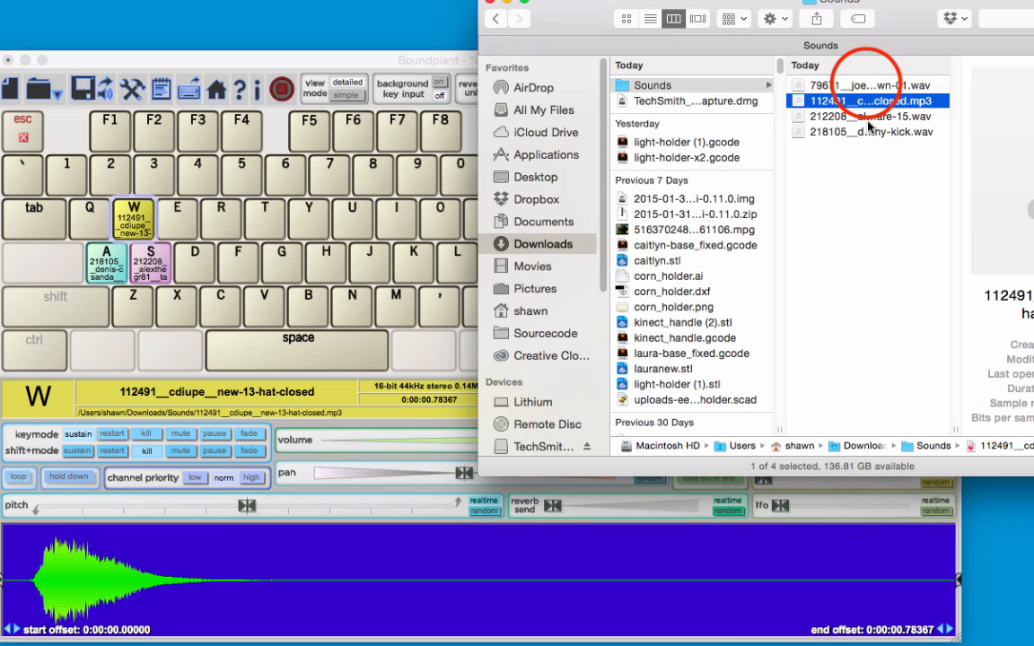
- Map slide-whistle-down-01.wav from Finder onto the space bar
drag(866, 84, 296, 360)
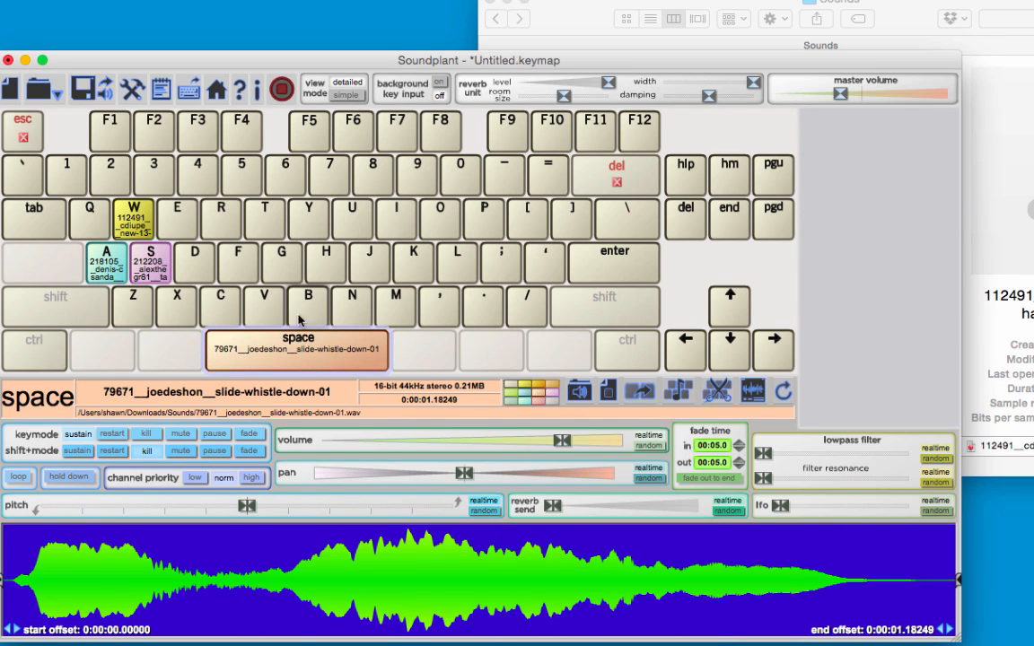
mouse_move(302, 368)
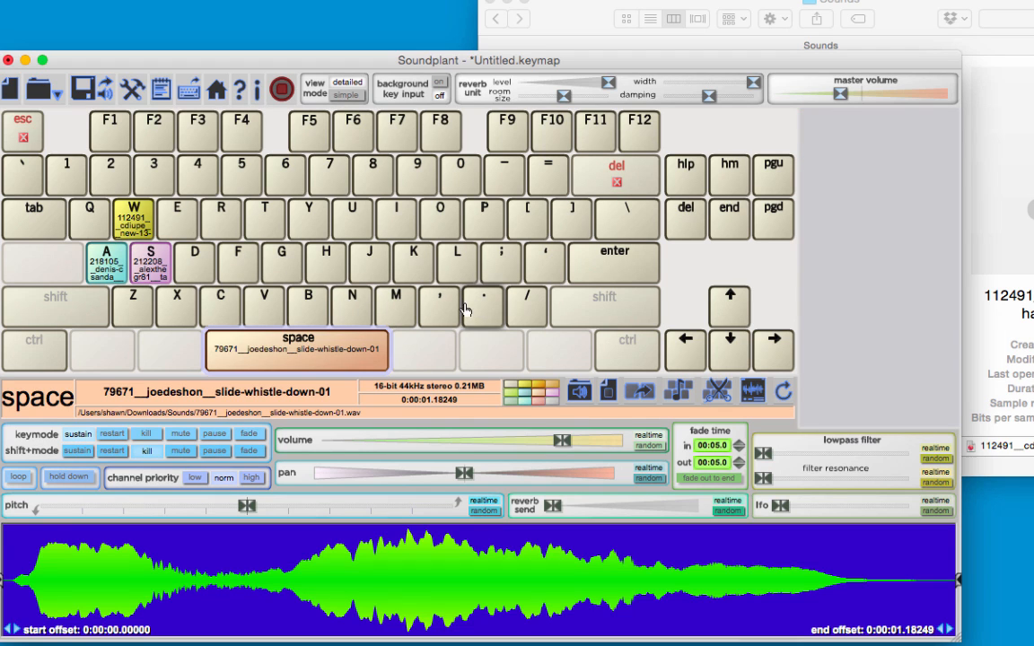
mouse_move(240, 174)
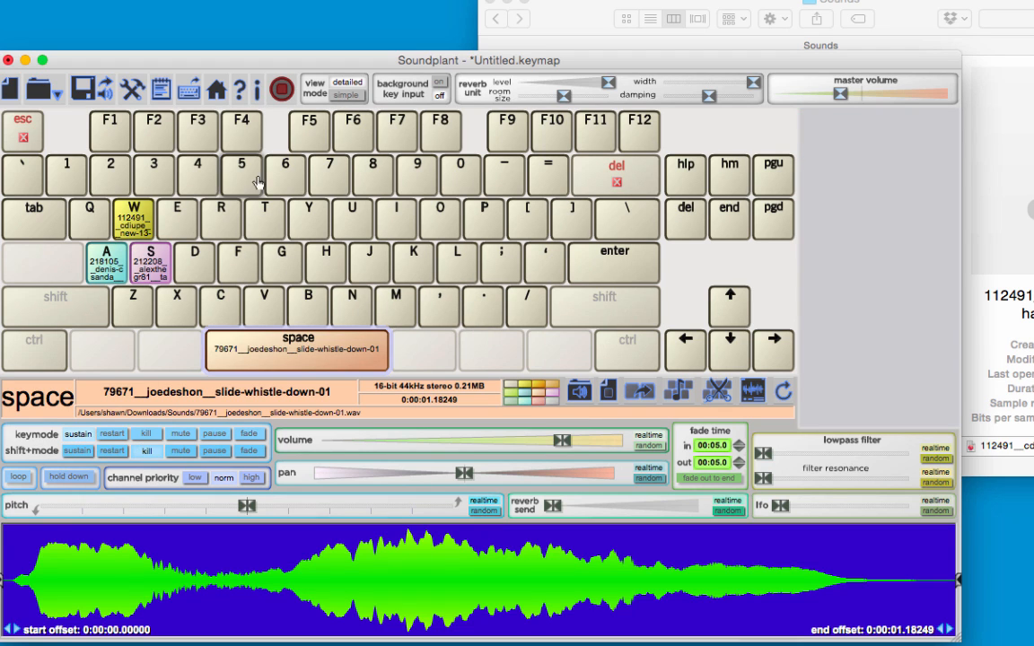
click(348, 93)
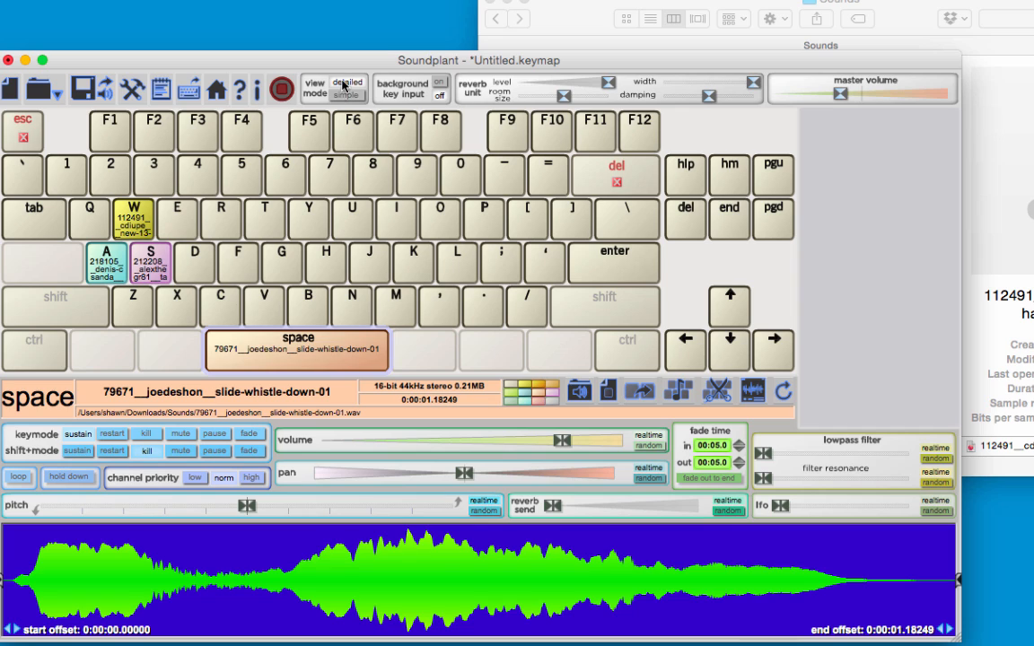
mouse_move(377, 70)
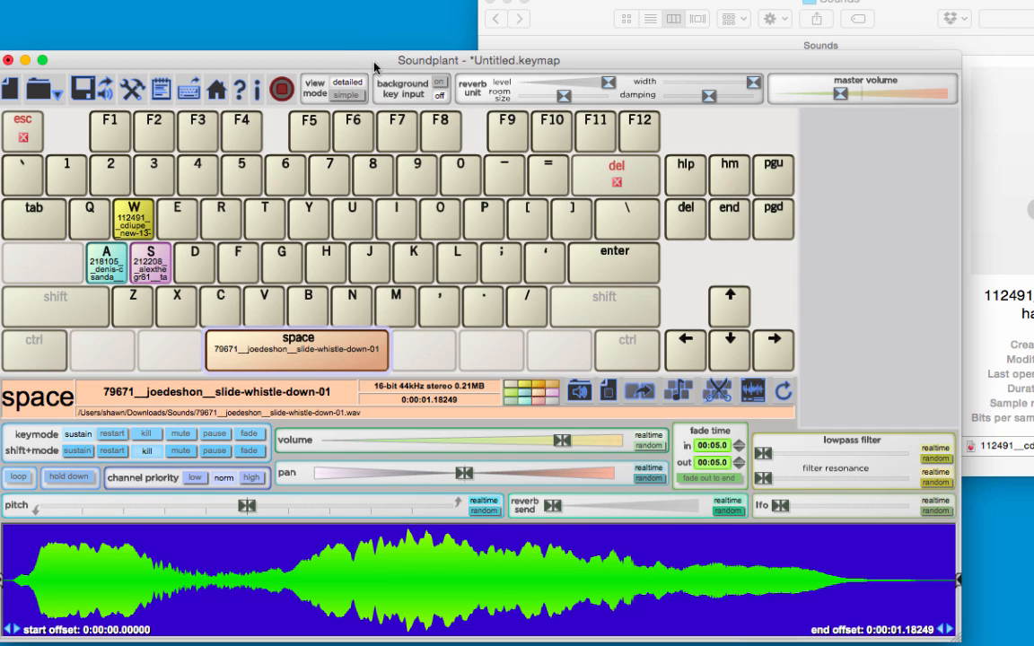
mouse_move(352, 68)
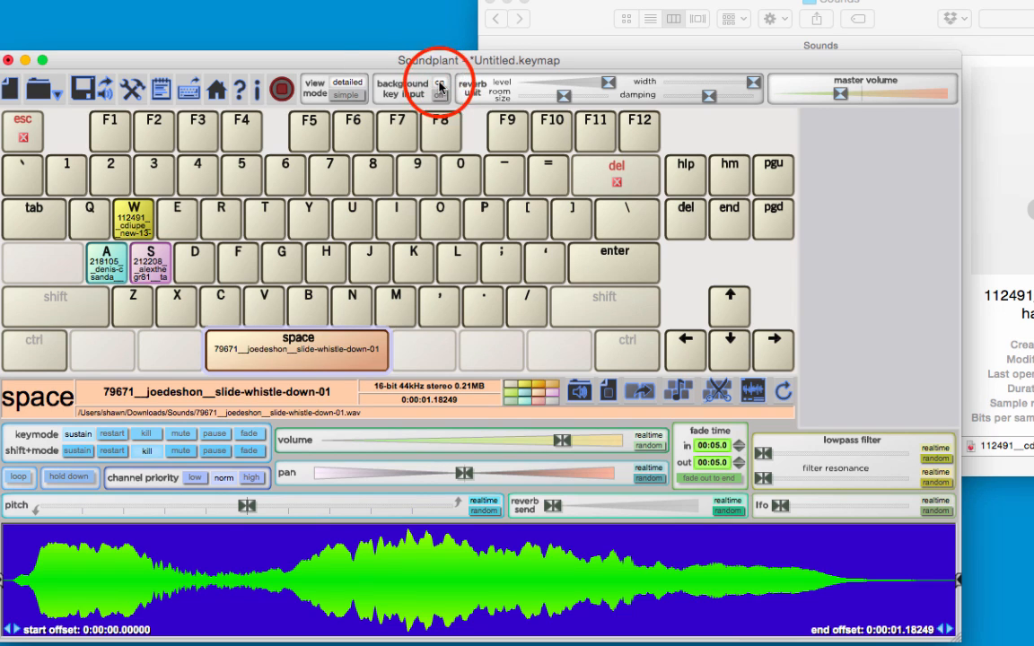
- Start a Finder search for 'was' beside the Soundplant keymap
click(440, 94)
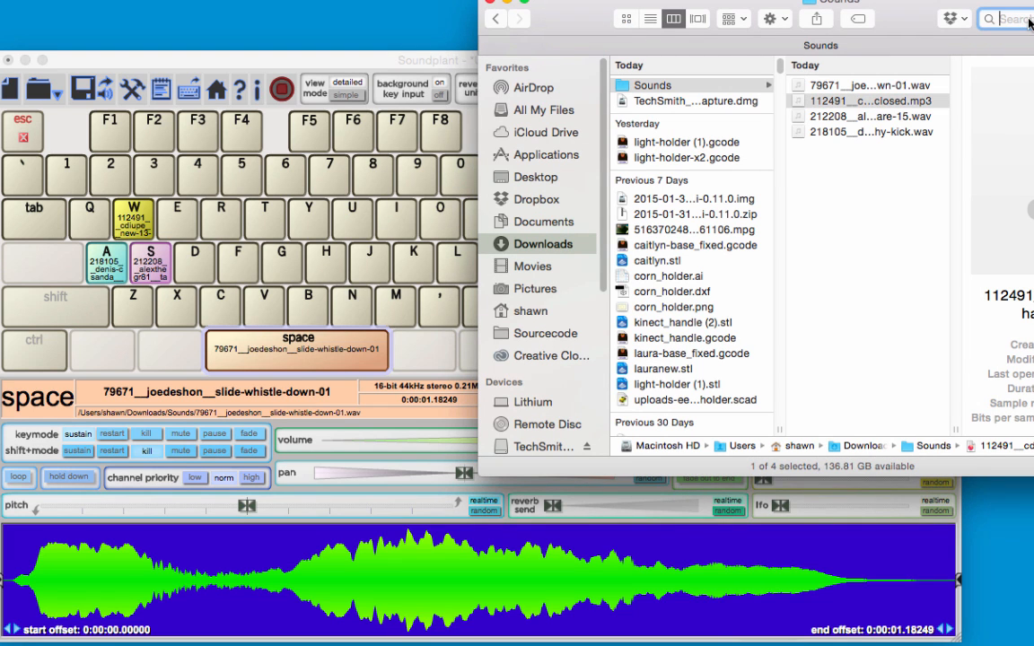
text(was)
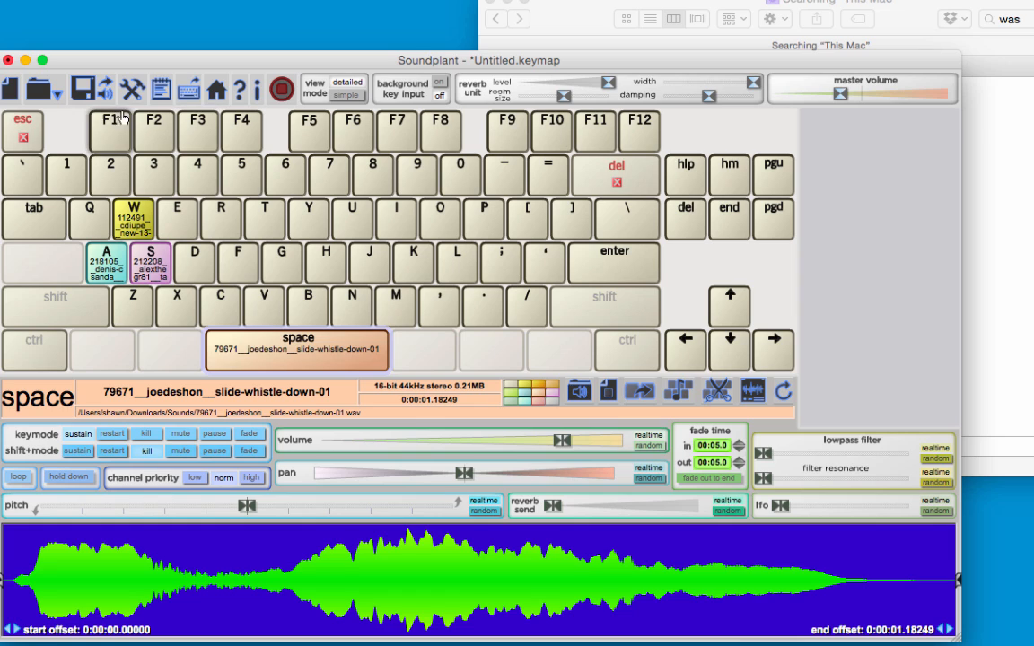
mouse_move(57, 133)
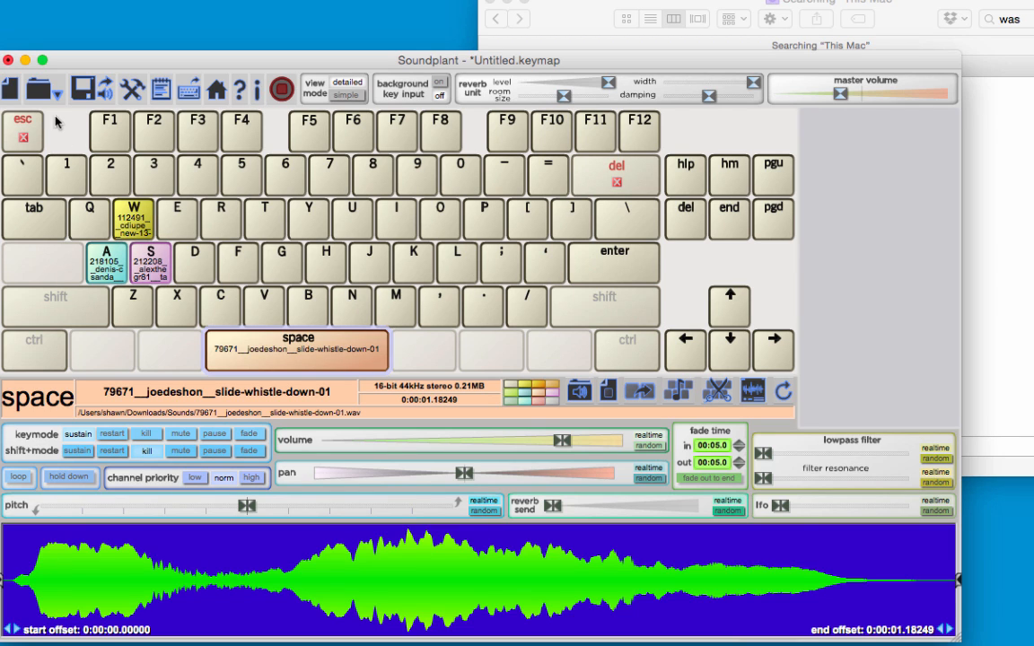
mouse_move(52, 141)
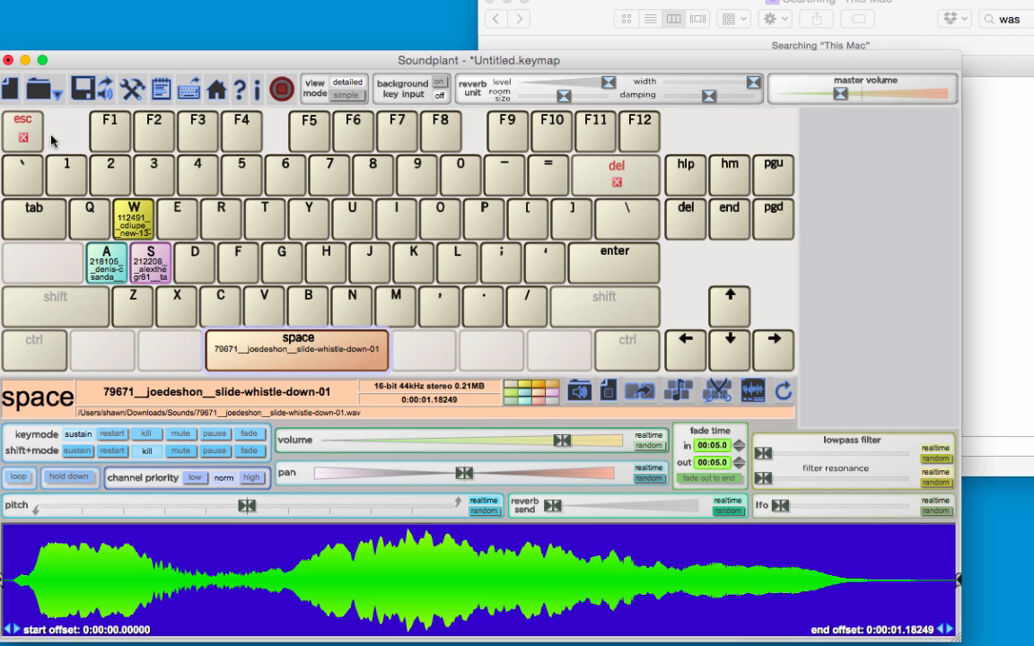
mouse_move(86, 86)
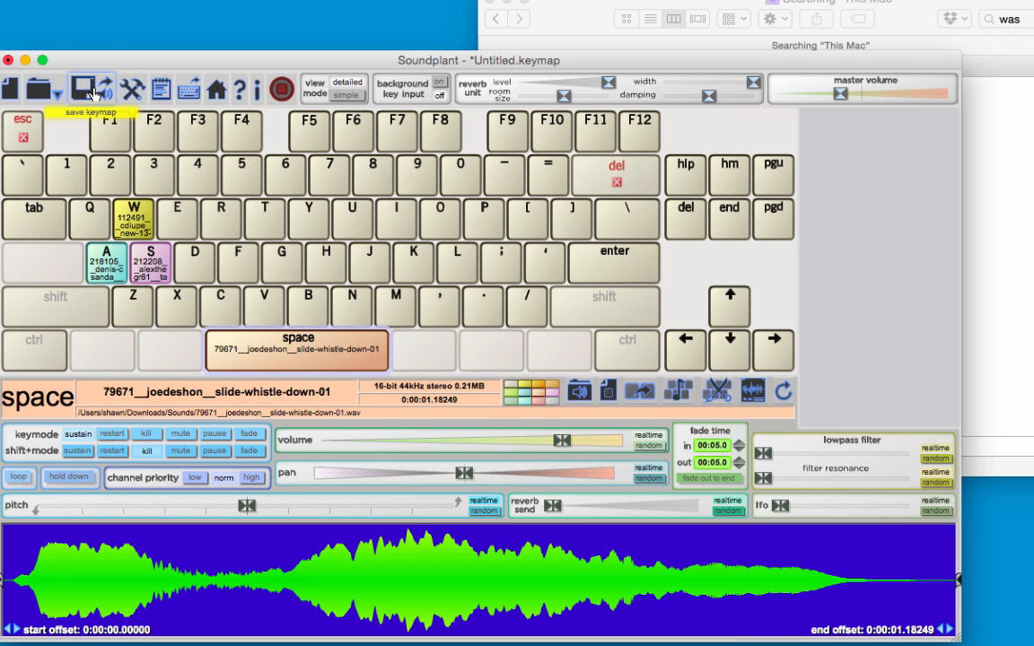
- Save the keymap to the Desktop under the name whistle_and_drums
click(90, 86)
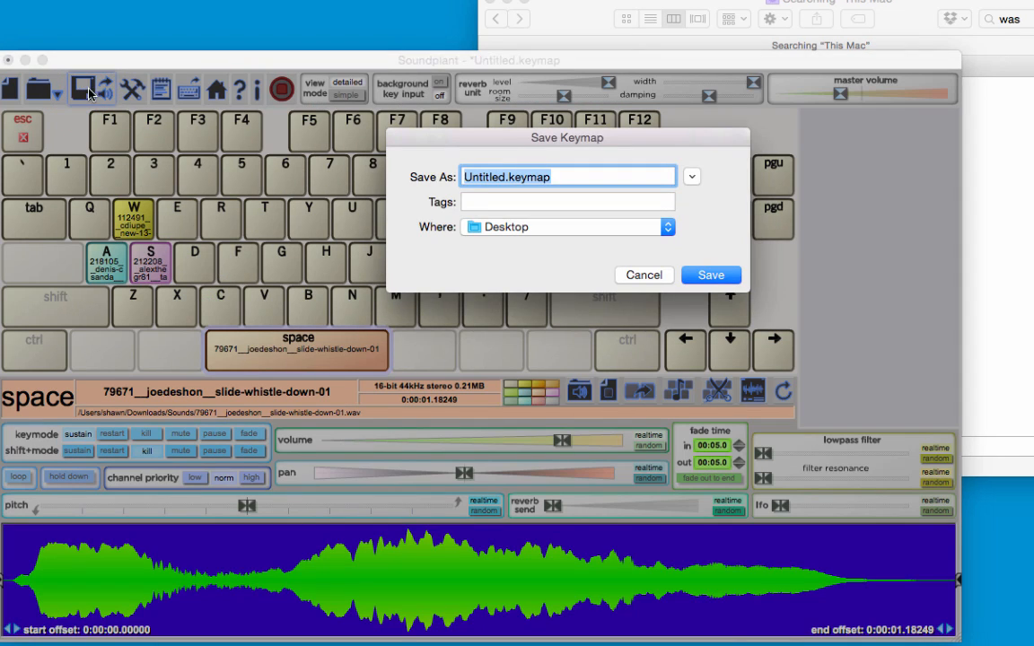
mouse_move(665, 288)
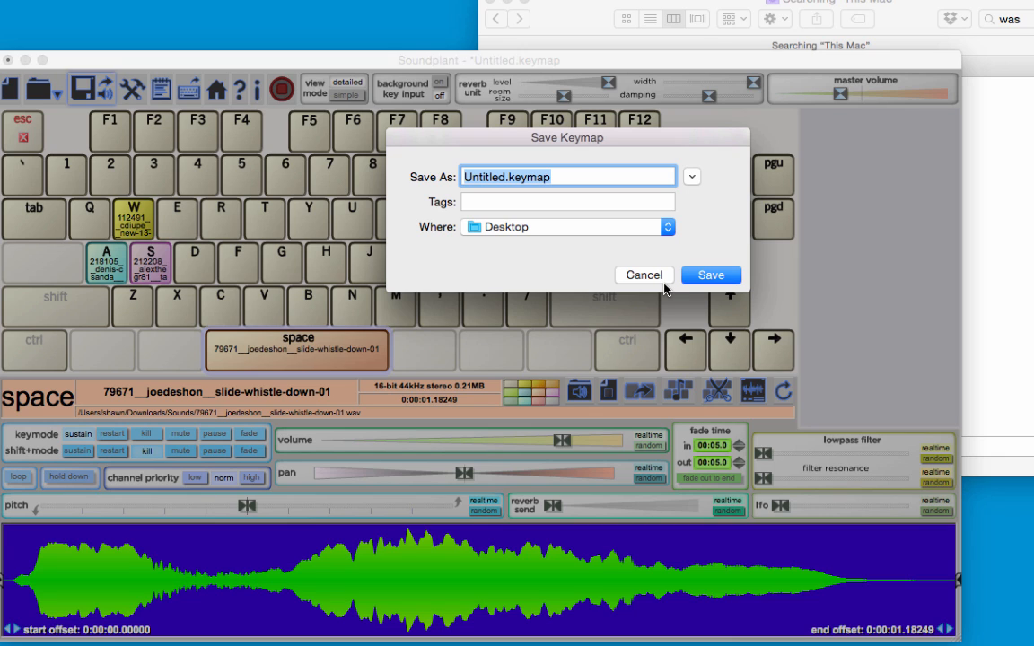
text(whi)
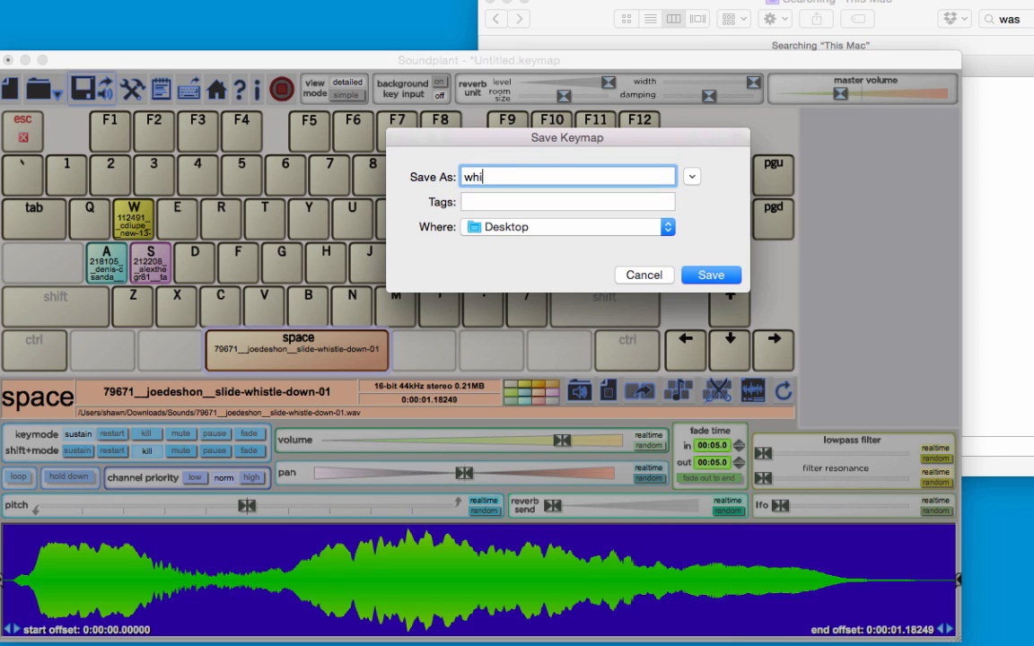
text(stle)
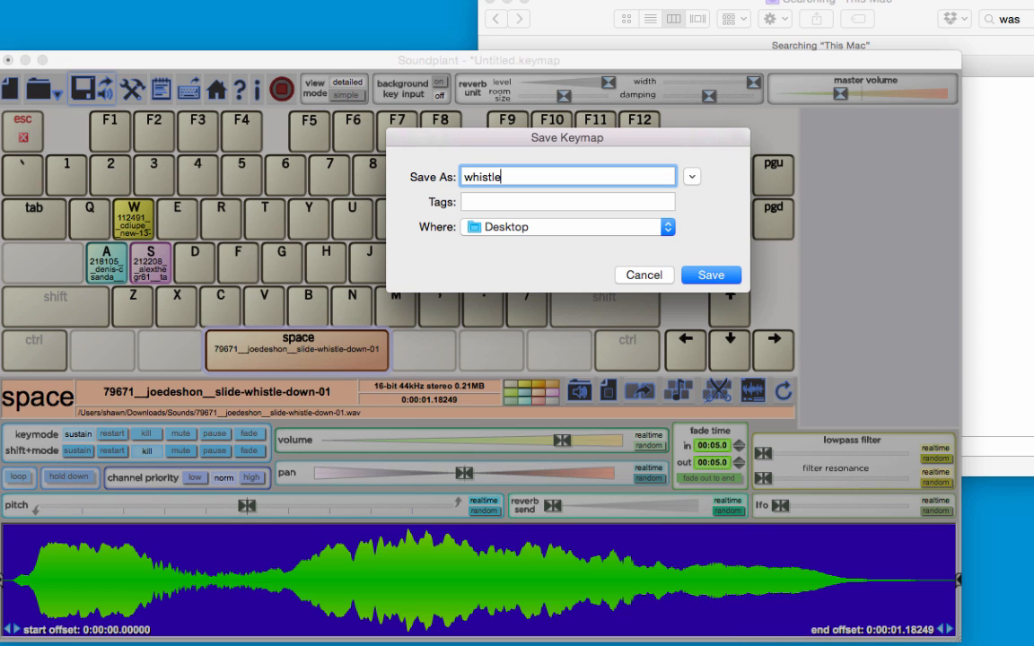
text(_and_)
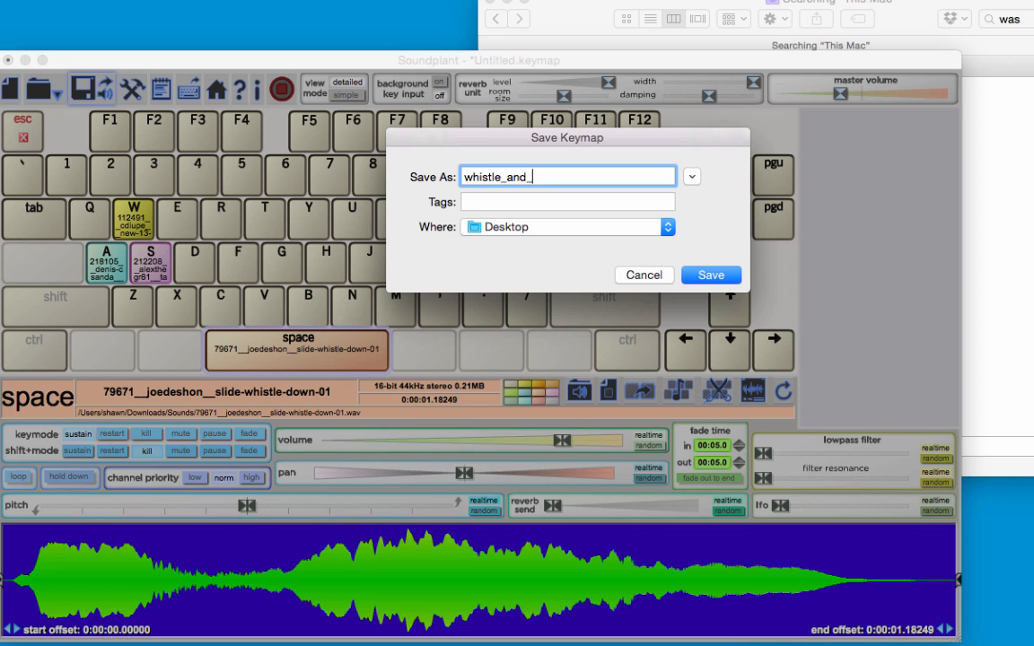
click(712, 275)
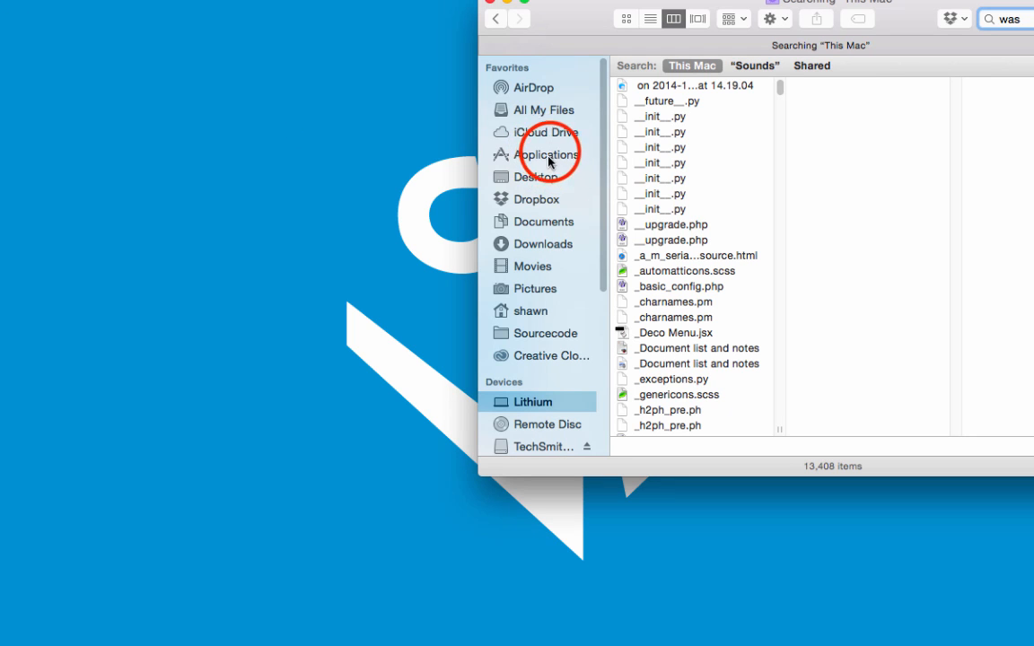
- Launch Soundplant again from Finder's Applications folder
click(545, 155)
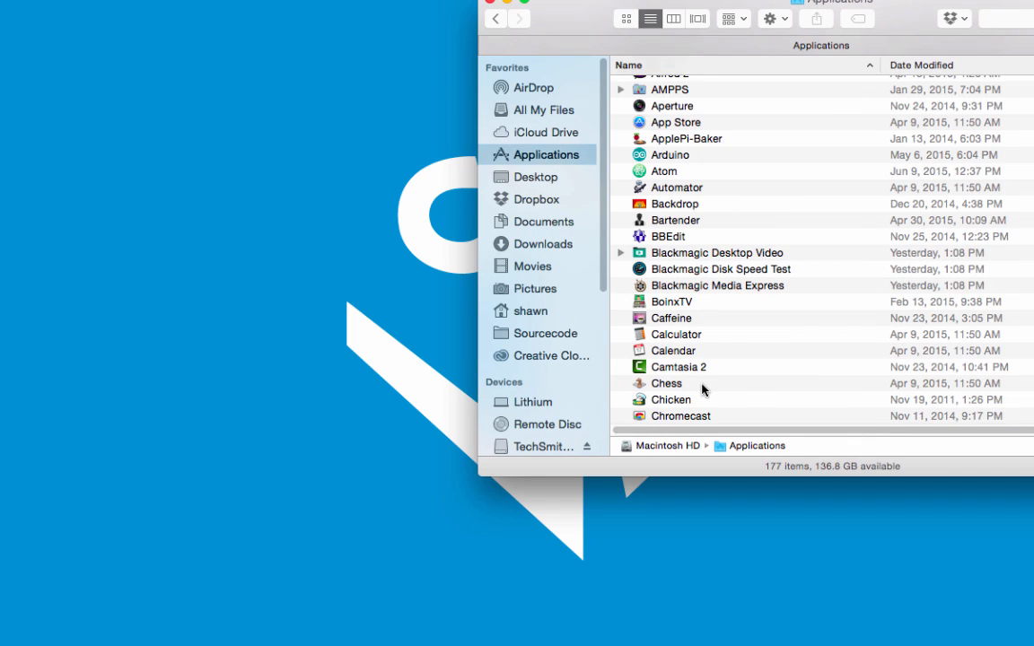
scroll(down, 3)
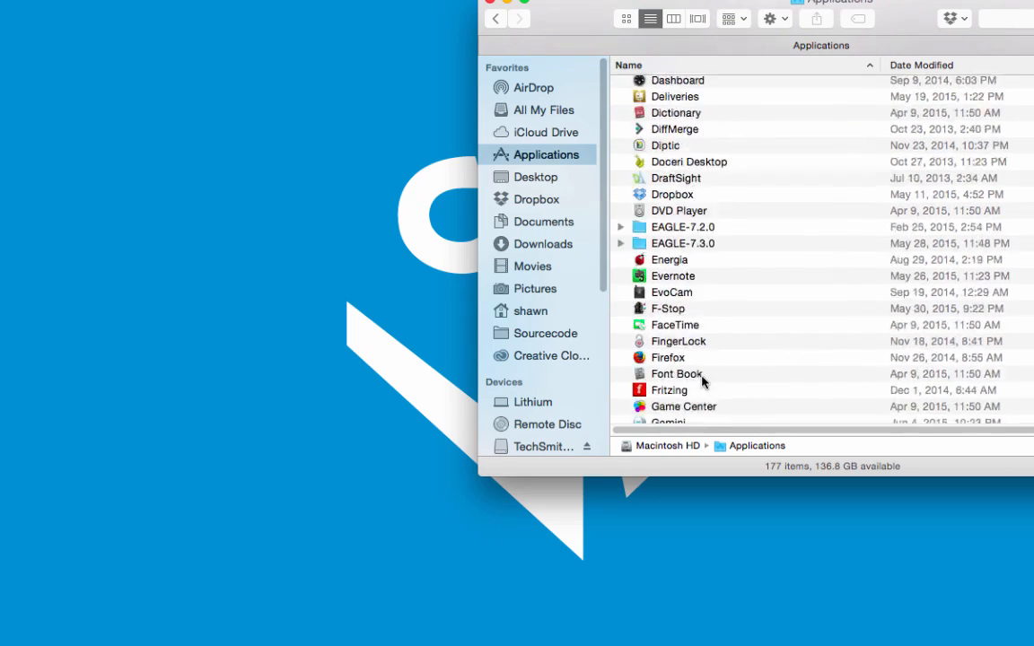
scroll(down, 3)
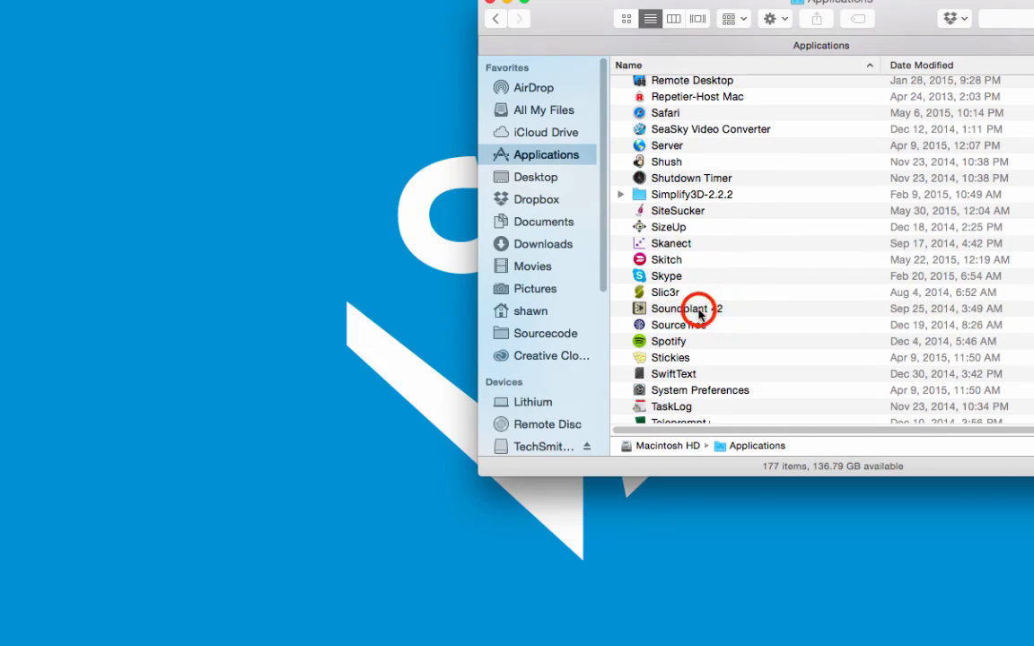
double_click(686, 309)
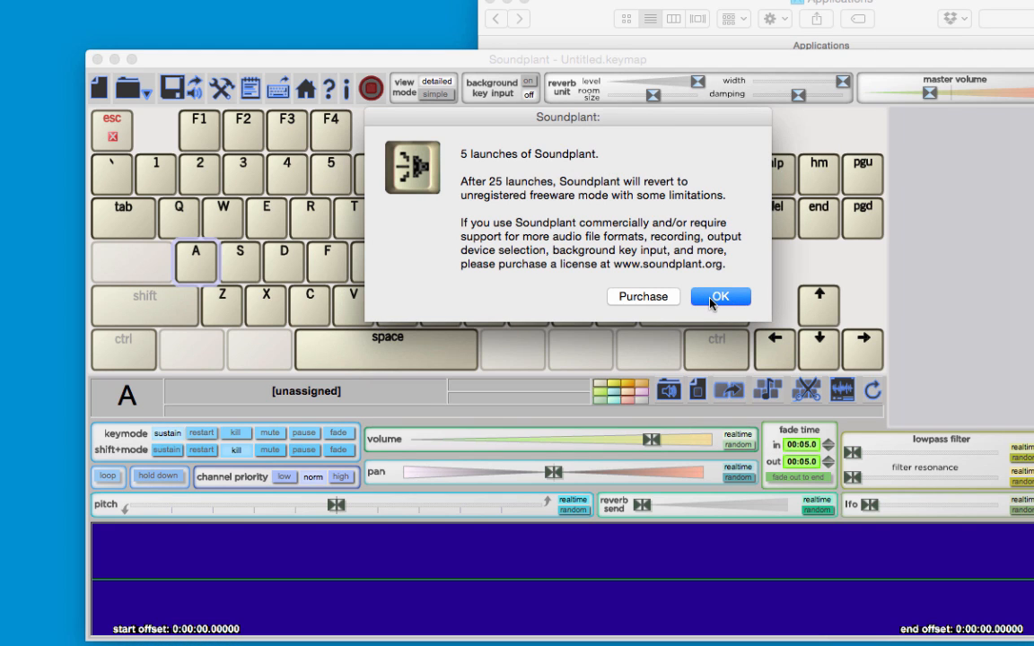
- Load whistle_and_drums.keymap from the Desktop and check the slide whistle on space
click(720, 296)
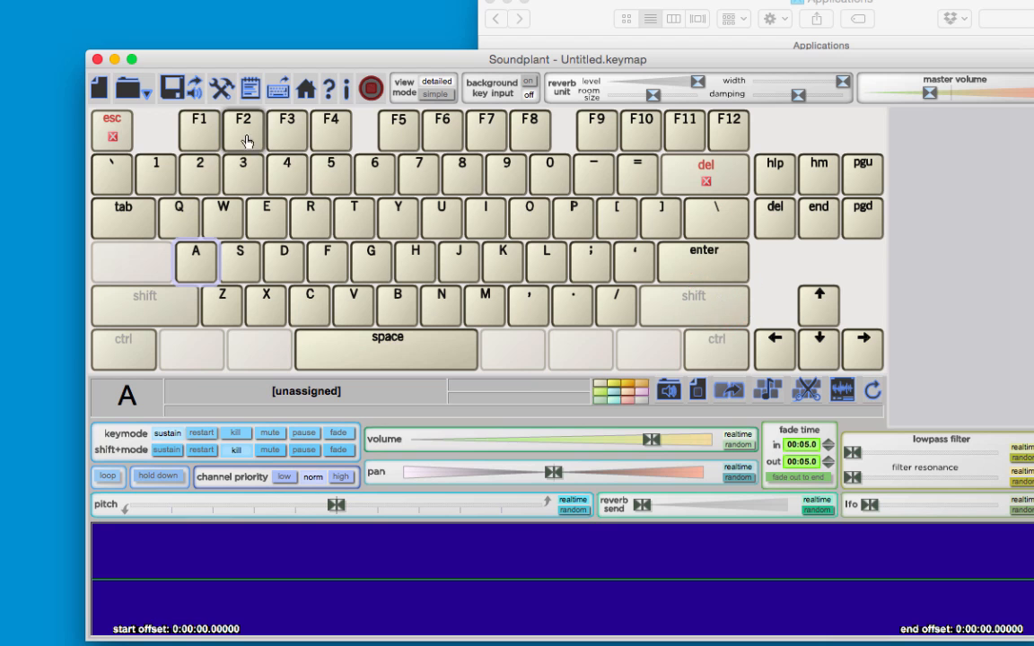
mouse_move(144, 86)
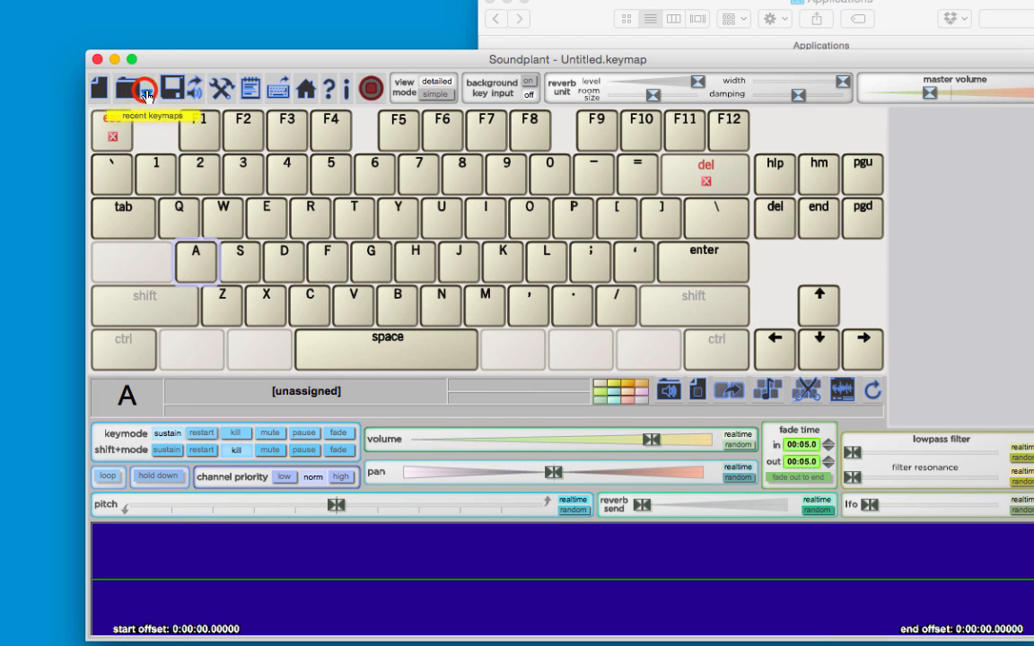
click(129, 87)
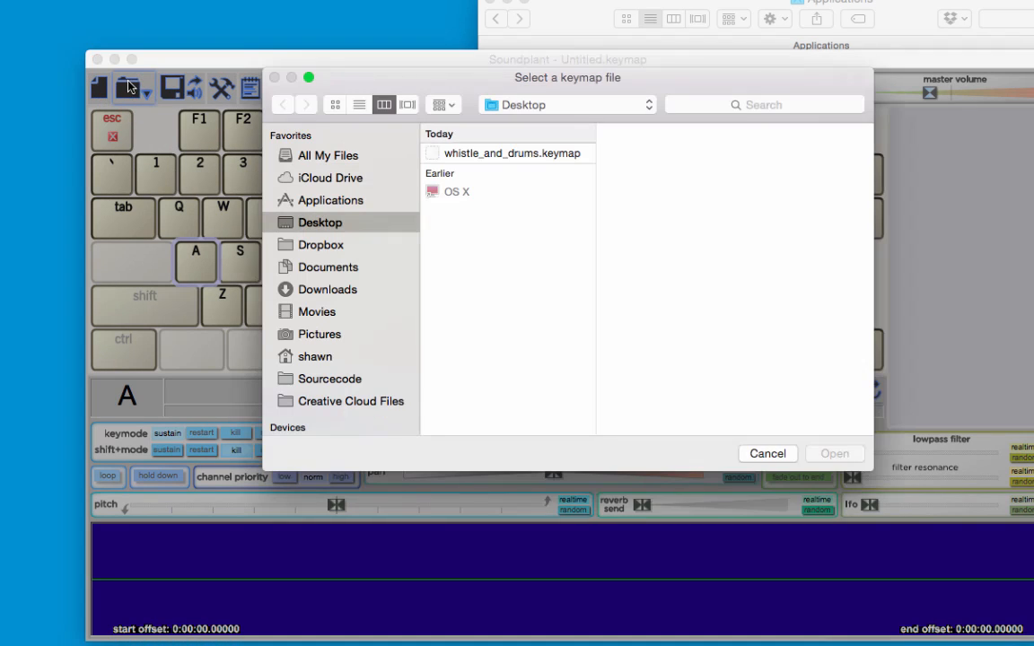
click(514, 153)
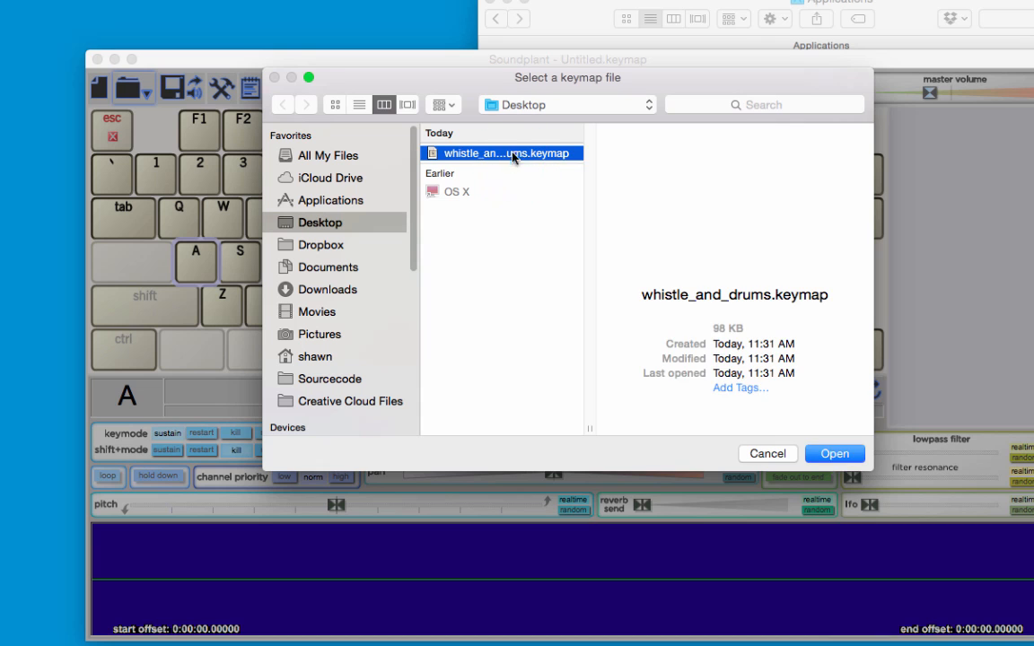
click(833, 452)
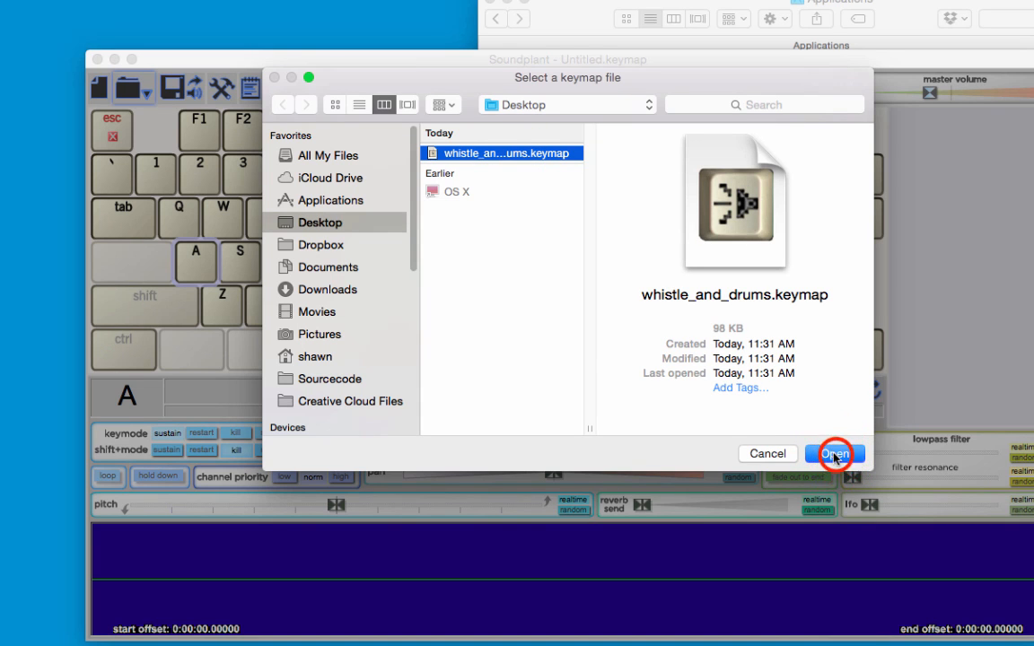
click(833, 453)
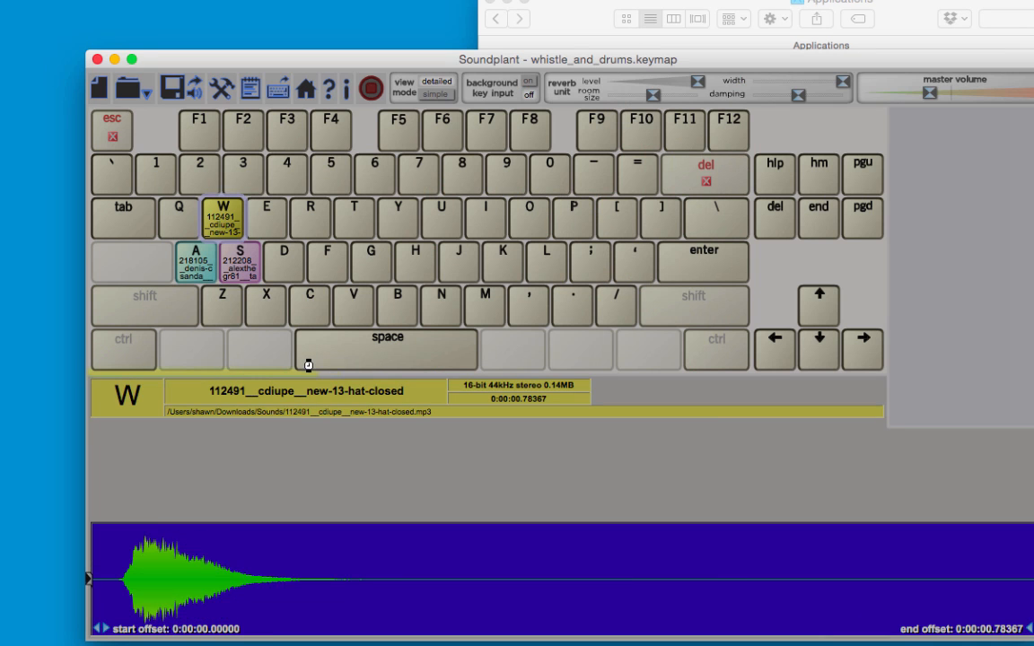
click(386, 349)
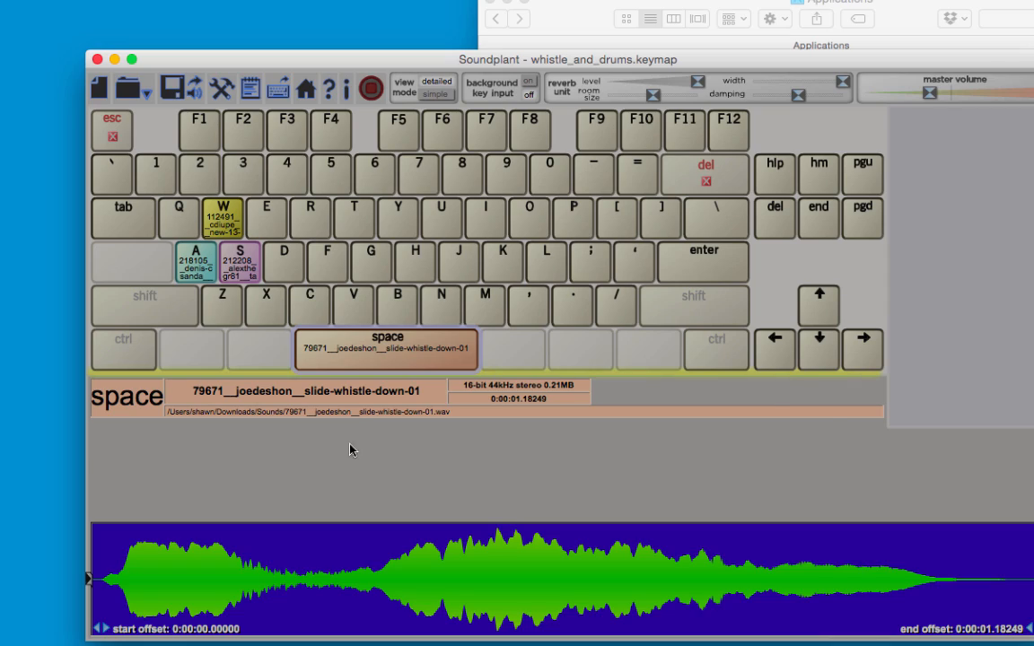